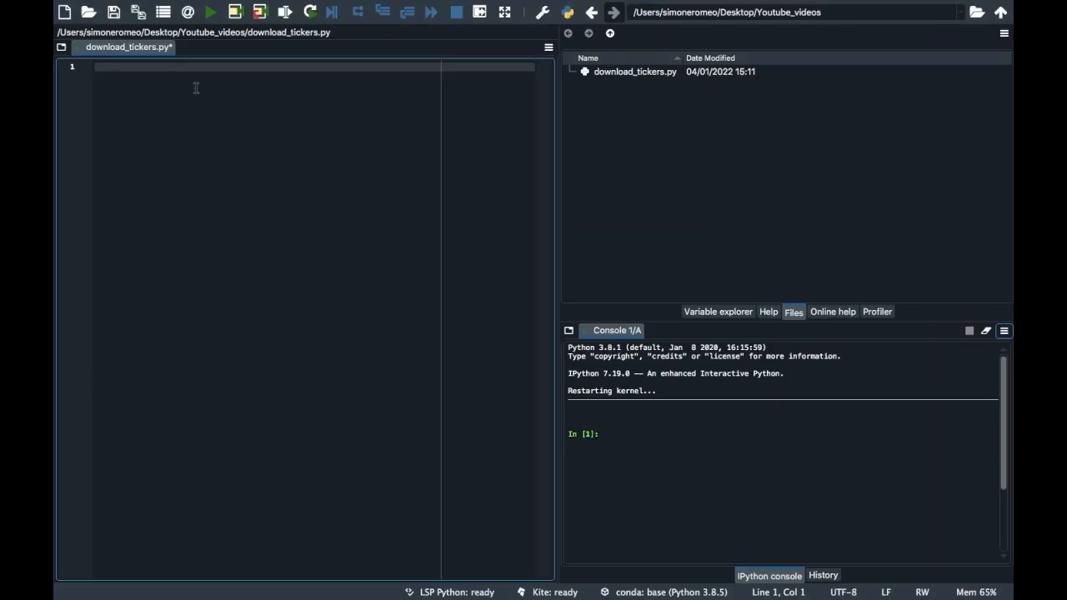
Import yfinance as yf and run the script to confirm the import works.
{"action": "type", "text": "import yfinance as yf"}
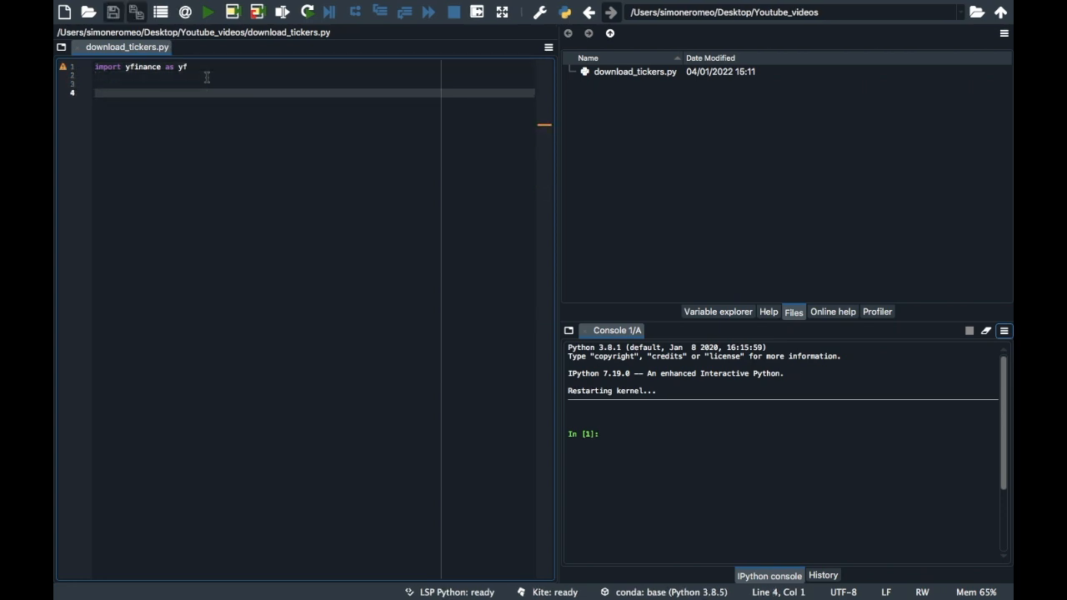
{"action": "left_click", "coordinate": [207, 12]}
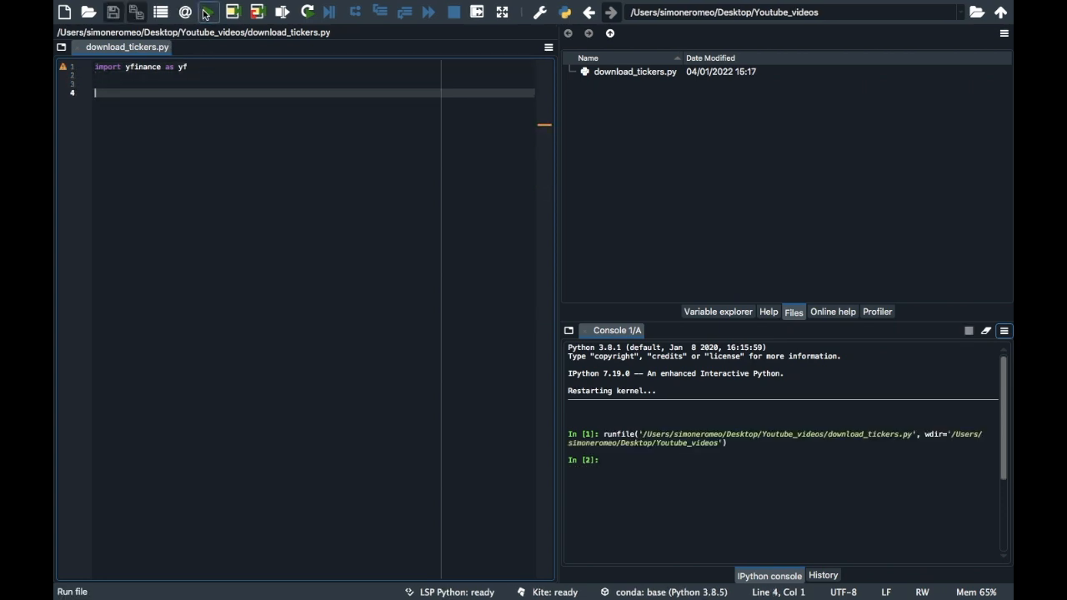
Download QQQ prices into data with yf.download("QQQ"), print it and run to show the table.
{"action": "type", "text": "data ="}
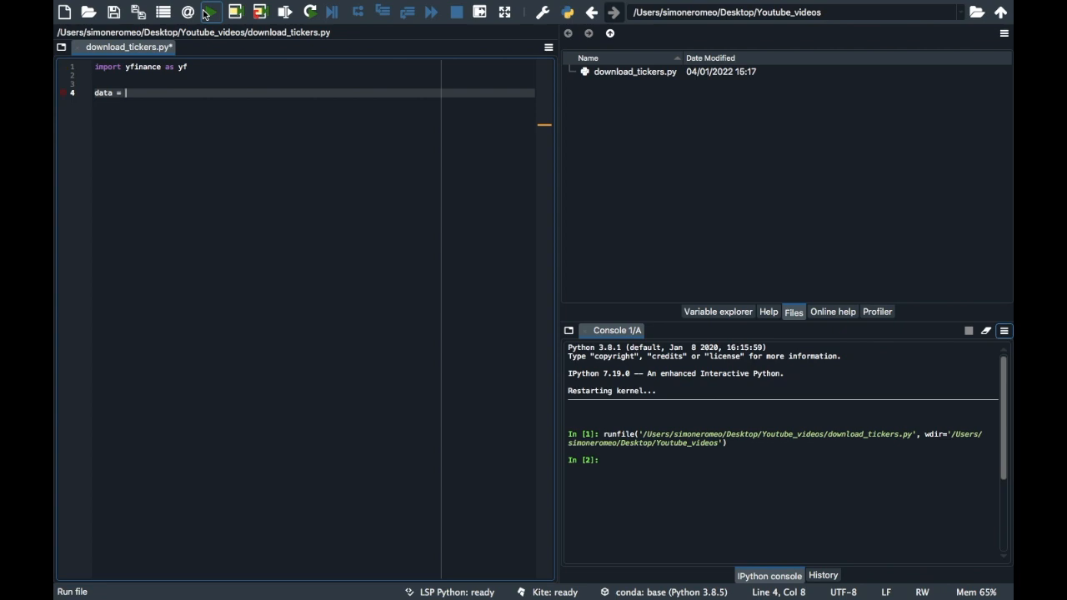
{"action": "type", "text": "yf.download(\"QQQ"}
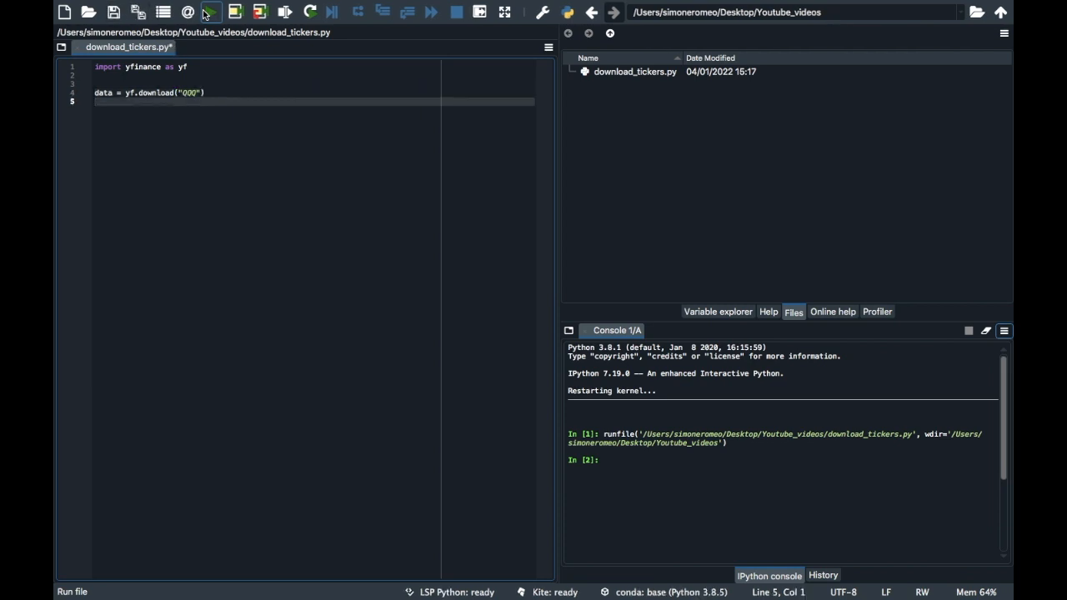
{"action": "left_click", "coordinate": [209, 12]}
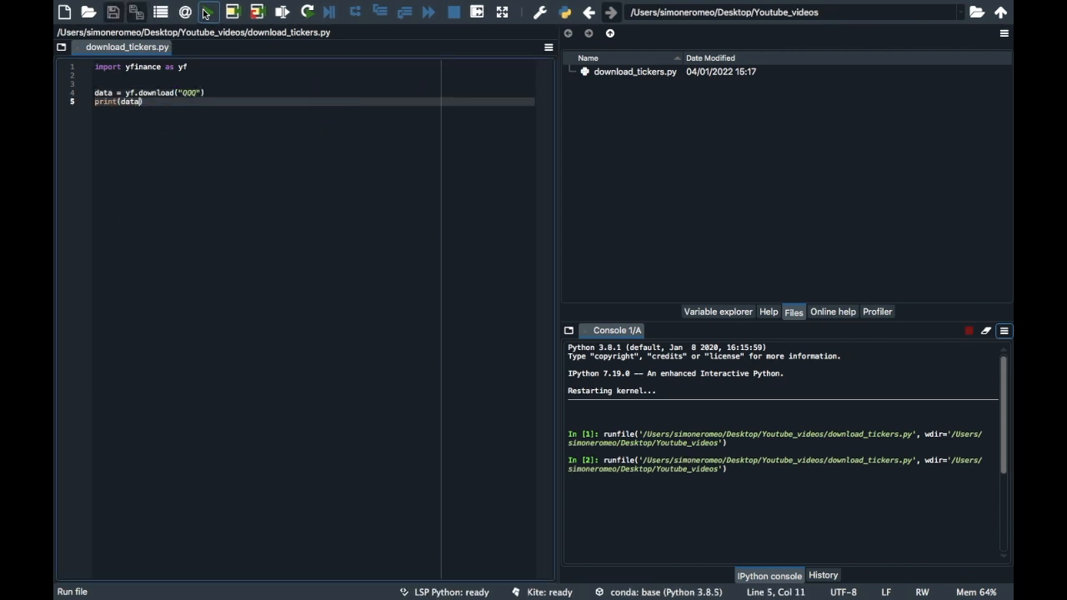
{"action": "left_click", "coordinate": [206, 11]}
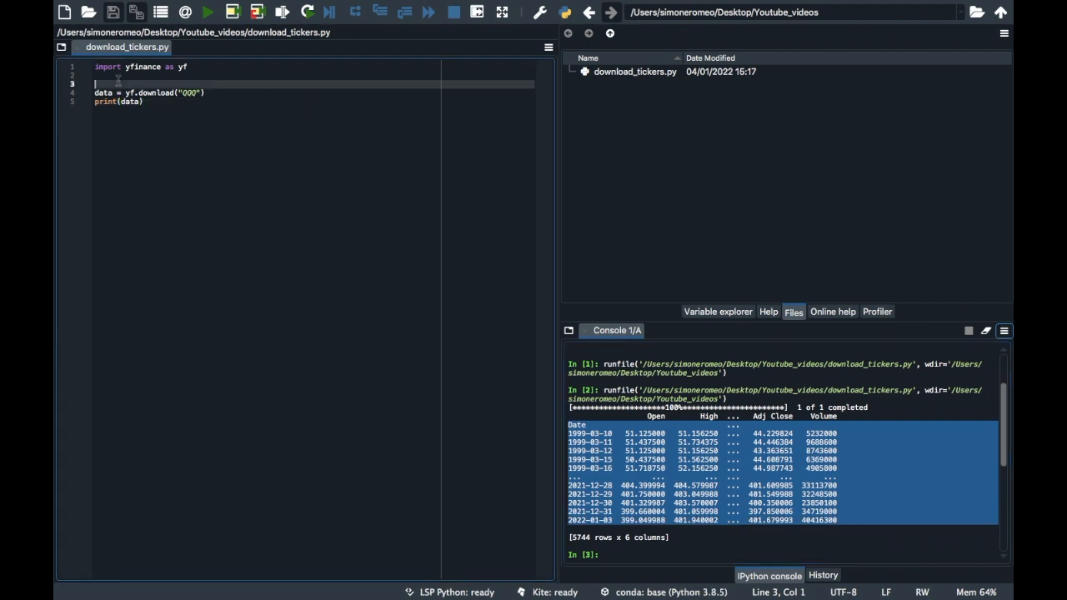
Add ticker_name, start_date 2010-1-1 and end_date 2011-1-1 variables, pass them to yf.download and run.
{"action": "type", "text": "ticker_name = \"QQQ"}
{"action": "type", "text": "start_"}
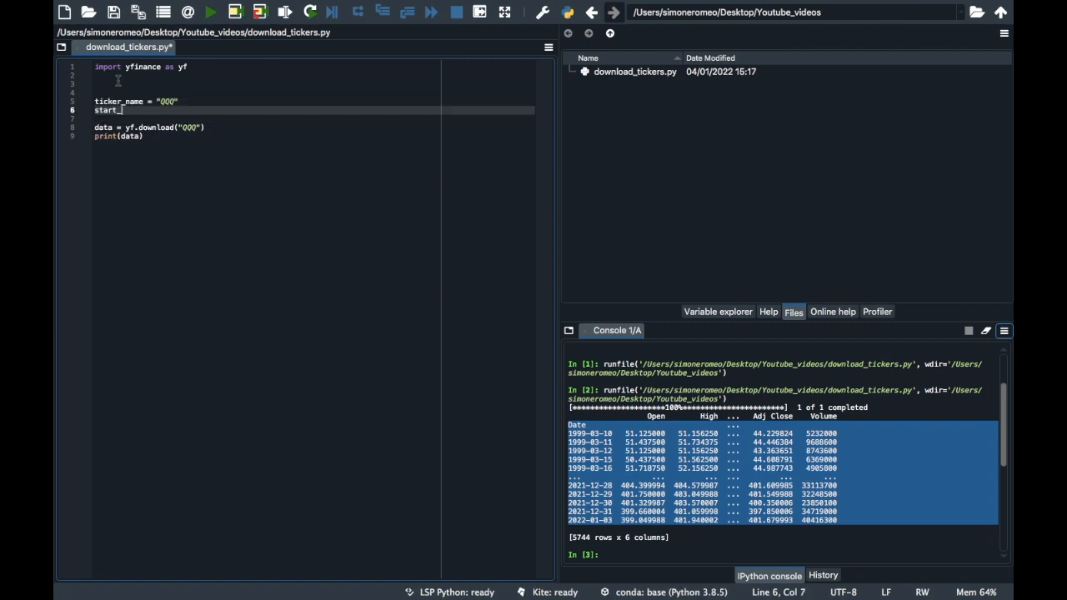
{"action": "type", "text": "date = 2010-1-1\""}
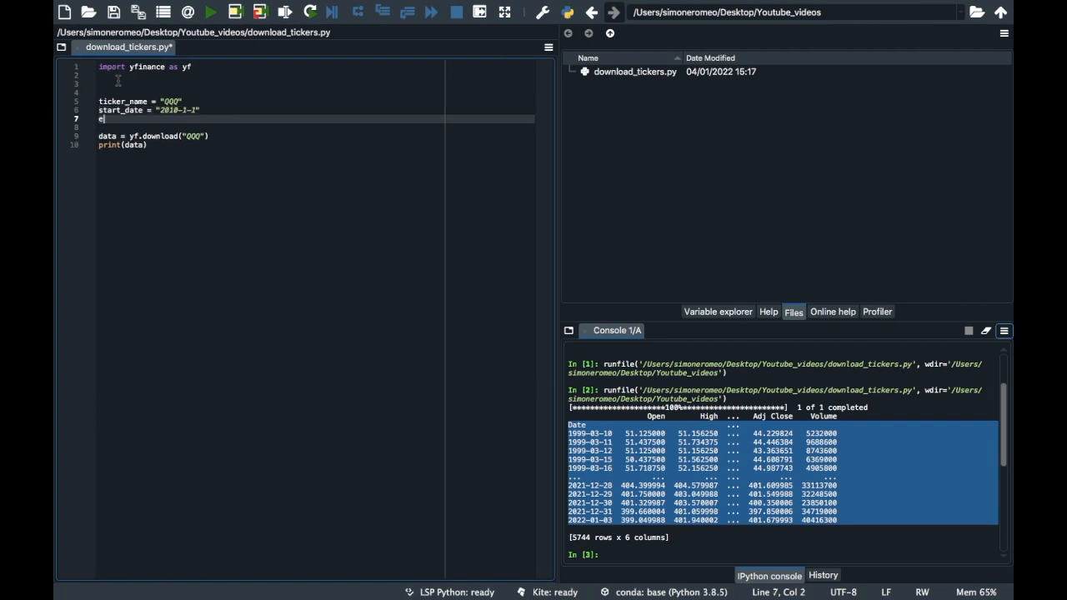
{"action": "type", "text": "nd_date = \""}
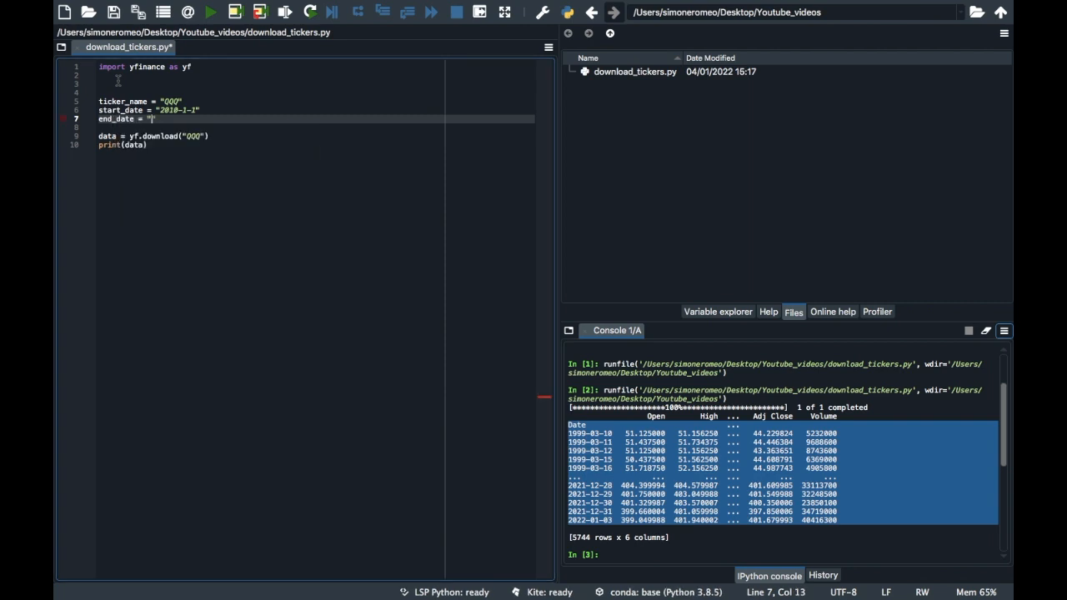
{"action": "type", "text": "2011-1-1"}
{"action": "left_click", "coordinate": [315, 135]}
{"action": "type", "text": "ticker_name,star"}
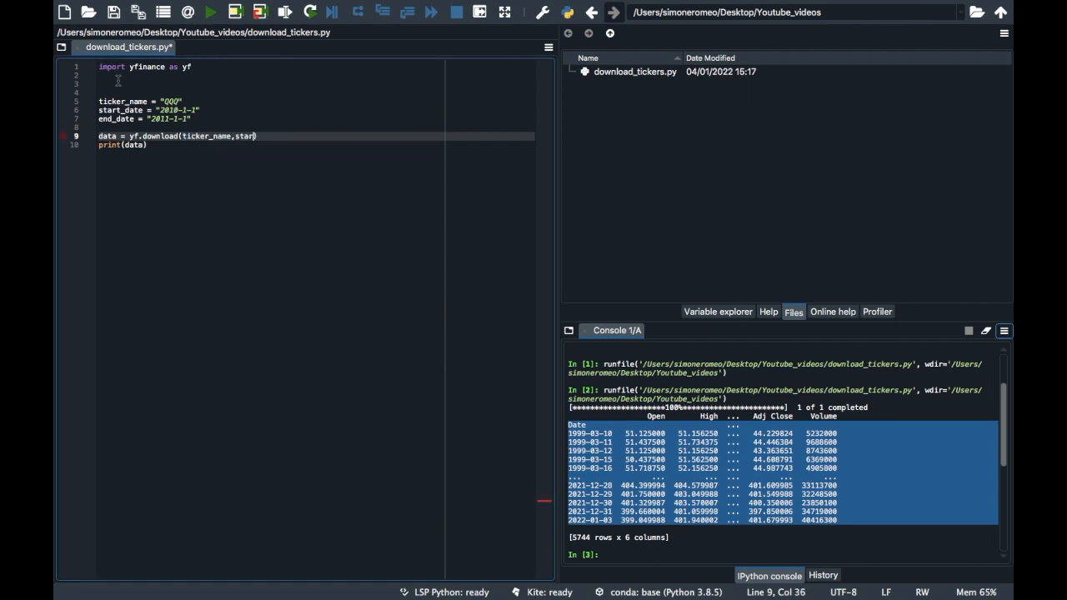
{"action": "type", "text": "=start_da"}
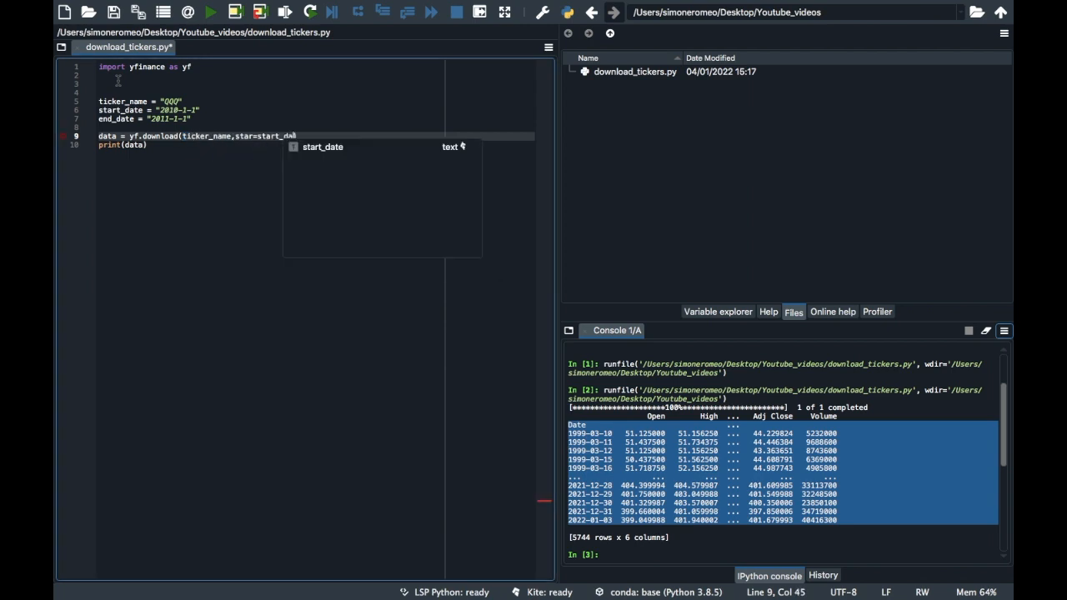
{"action": "type", "text": ",end=)"}
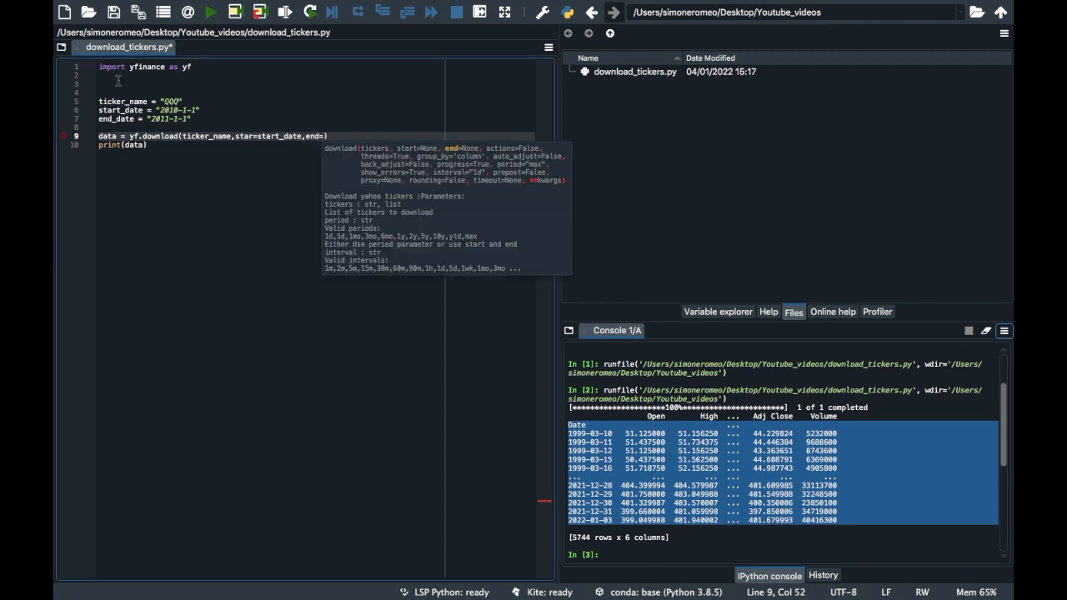
{"action": "type", "text": "end_date"}
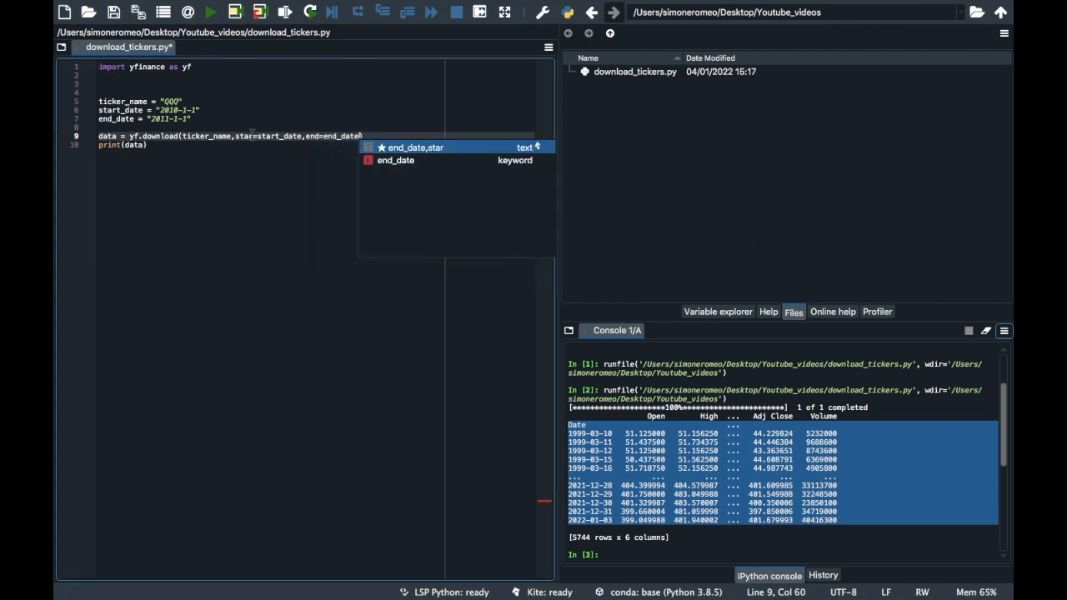
{"action": "left_click", "coordinate": [210, 11]}
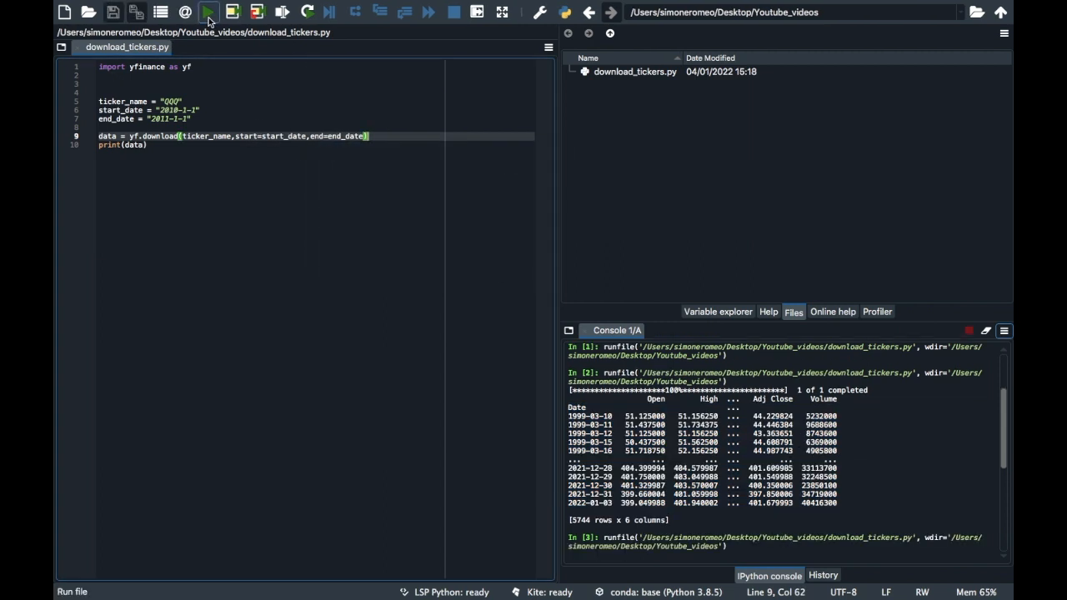
Change the dates to 2017-1-2 and 2021-1-1 and the ticker to SPY, rerunning to get 1007 rows.
{"action": "left_click", "coordinate": [207, 11]}
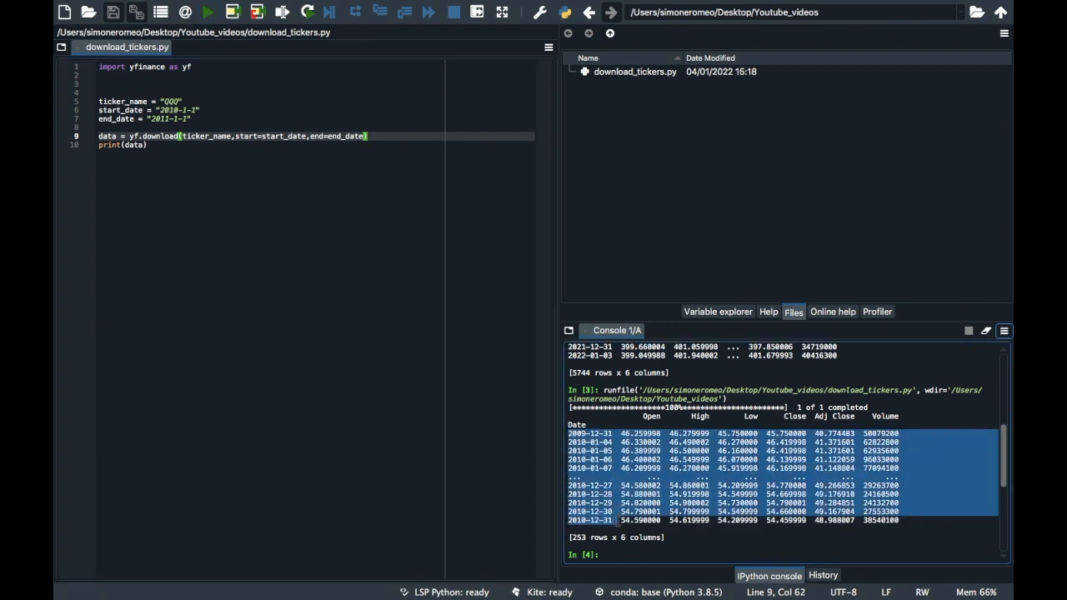
{"action": "left_click", "coordinate": [210, 12]}
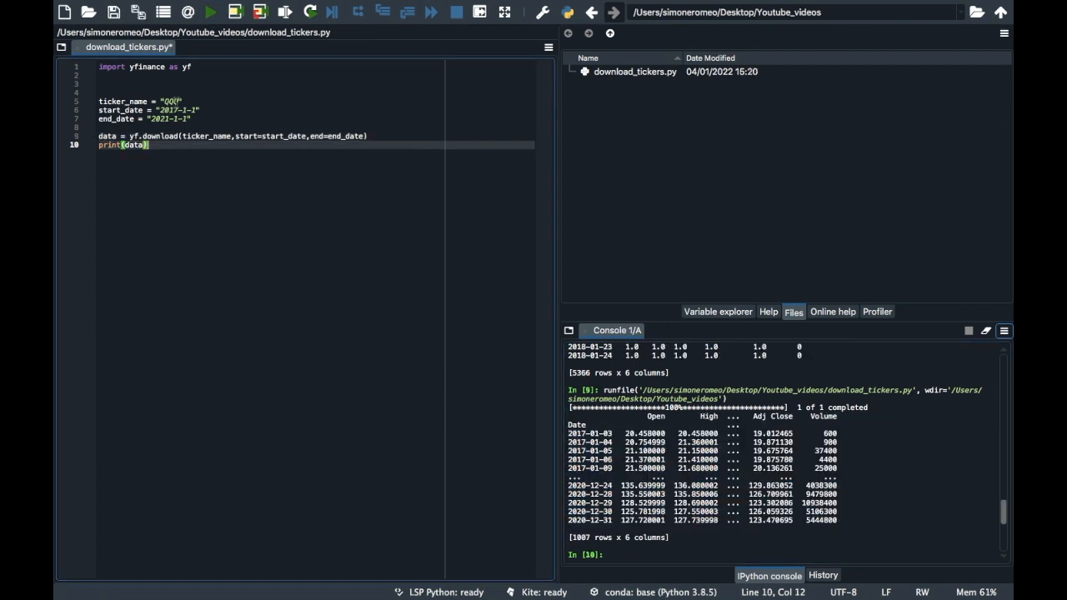
{"action": "left_click", "coordinate": [210, 12]}
{"action": "type", "text": "SPY"}
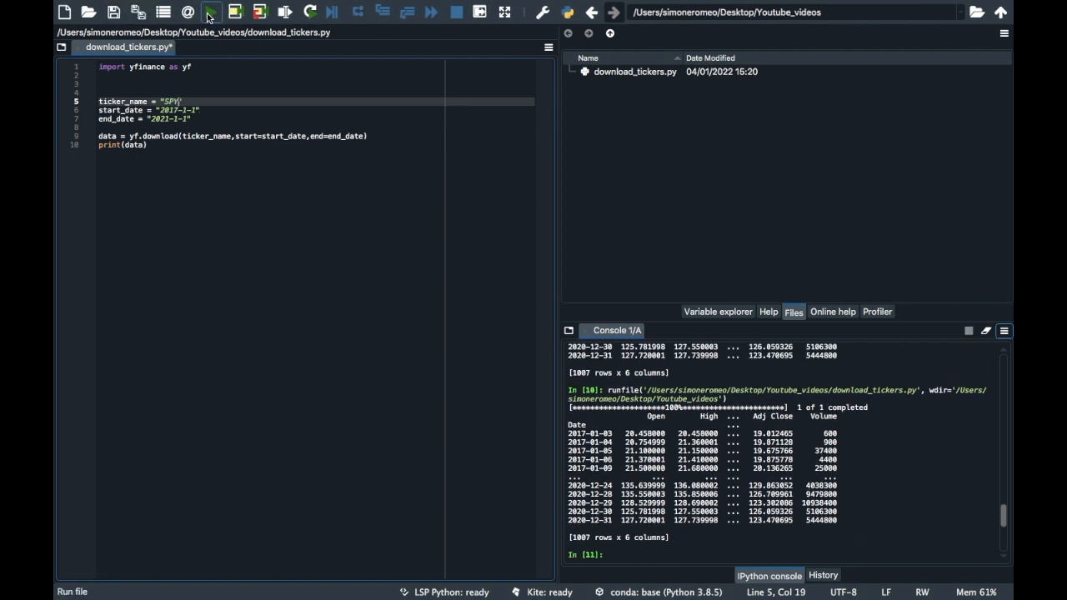
{"action": "left_click", "coordinate": [210, 11]}
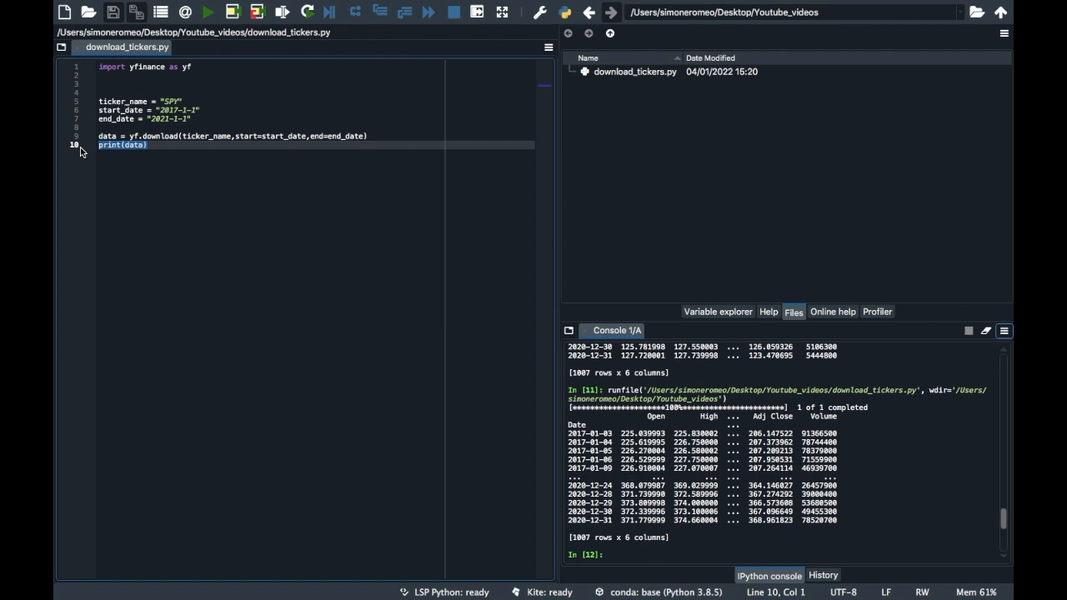
Add data.to_csv(f"{ticker_name}.csv") and run to write SPY.csv.
{"action": "type", "text": "data"}
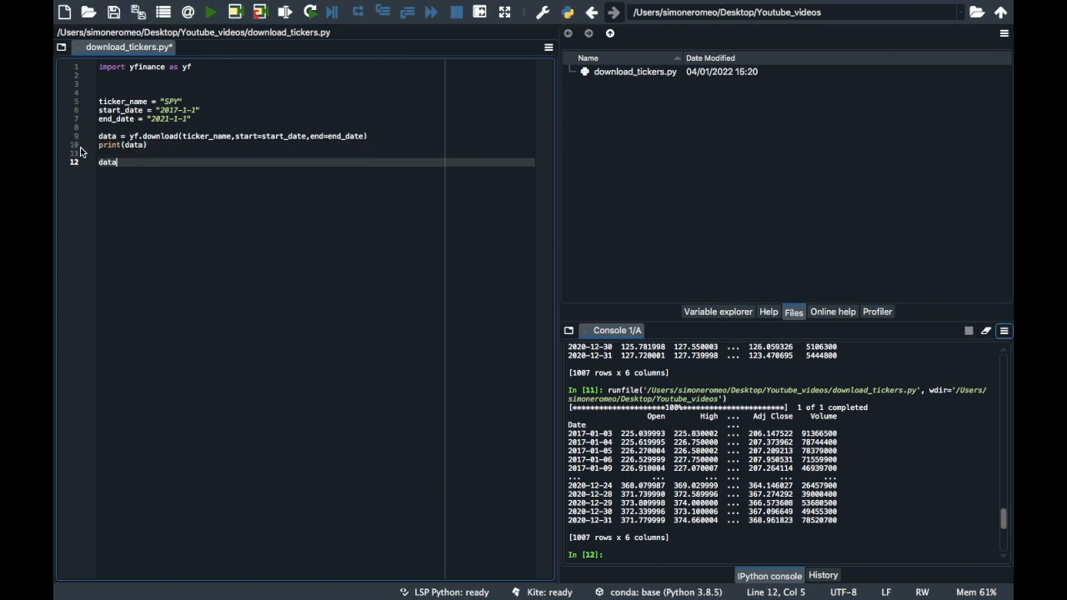
{"action": "type", "text": ".to_csv(f\"{ticker_name"}
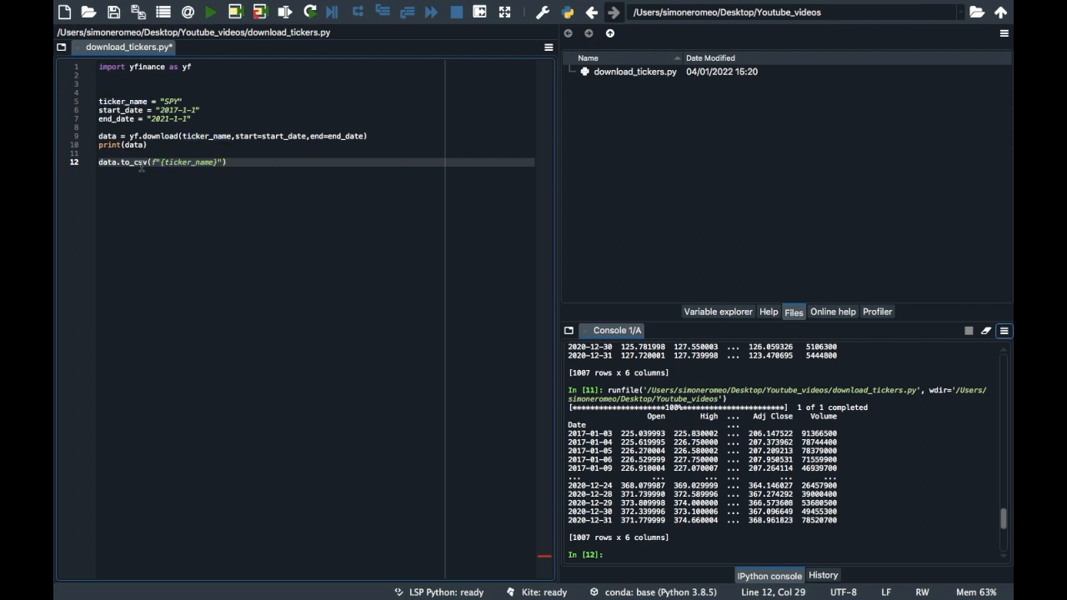
{"action": "type", "text": ".csv"}
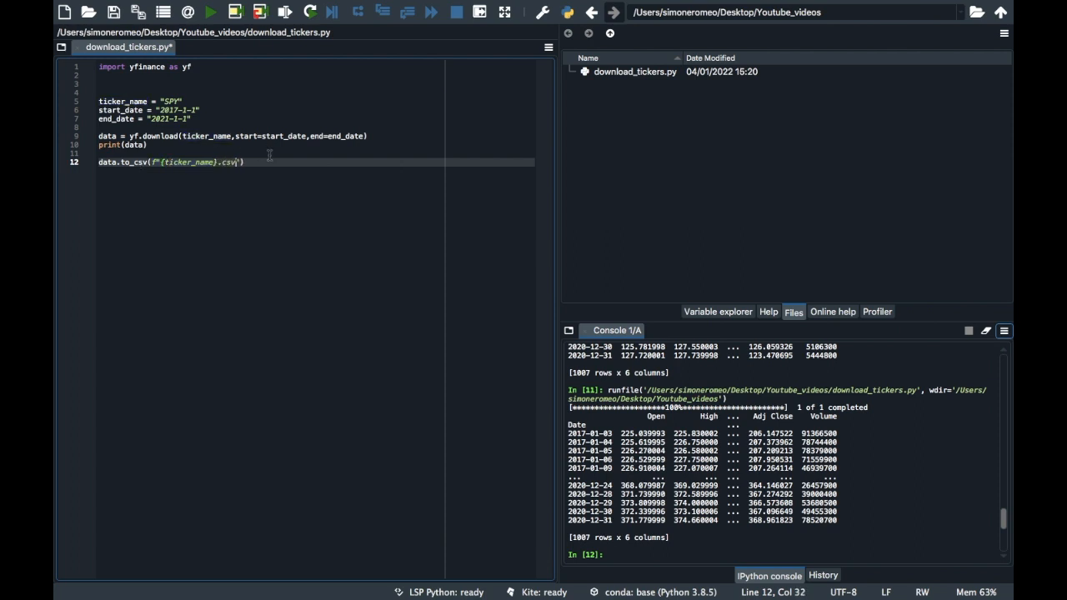
{"action": "key", "text": "ctrl+s"}
{"action": "type", "text": "QQQ"}
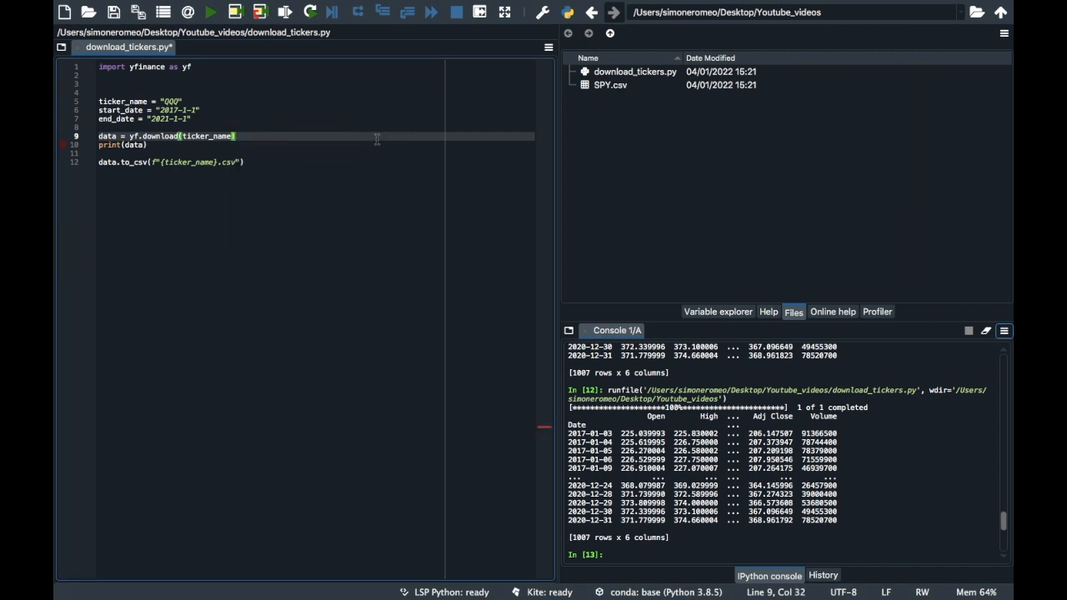
Rerun with ticker QQQ to create QQQ.csv, then open it from Finder in Excel.
{"action": "left_click", "coordinate": [210, 11]}
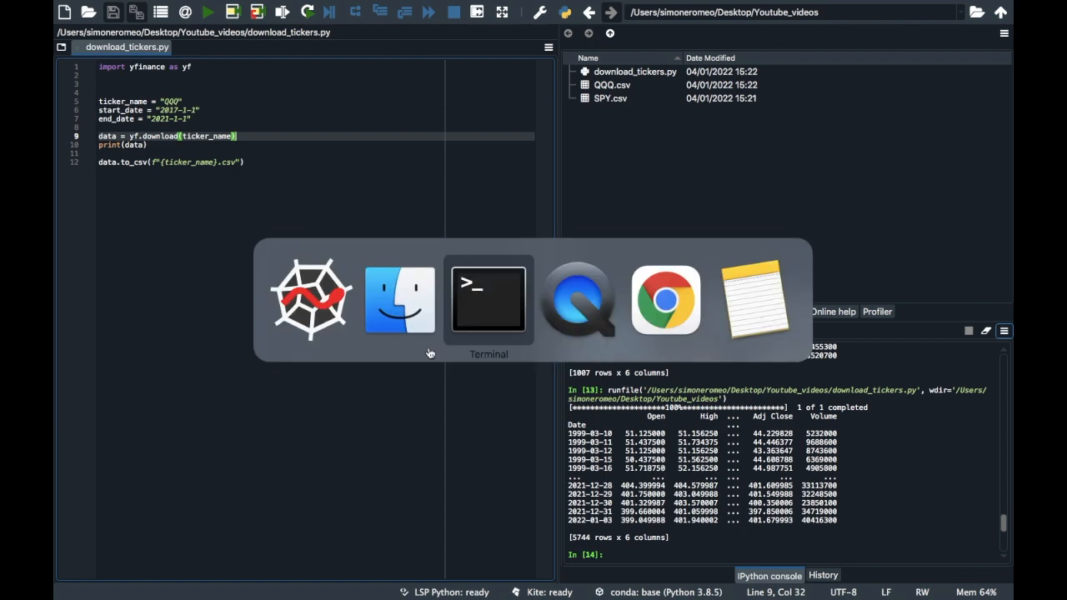
{"action": "left_click", "coordinate": [400, 298]}
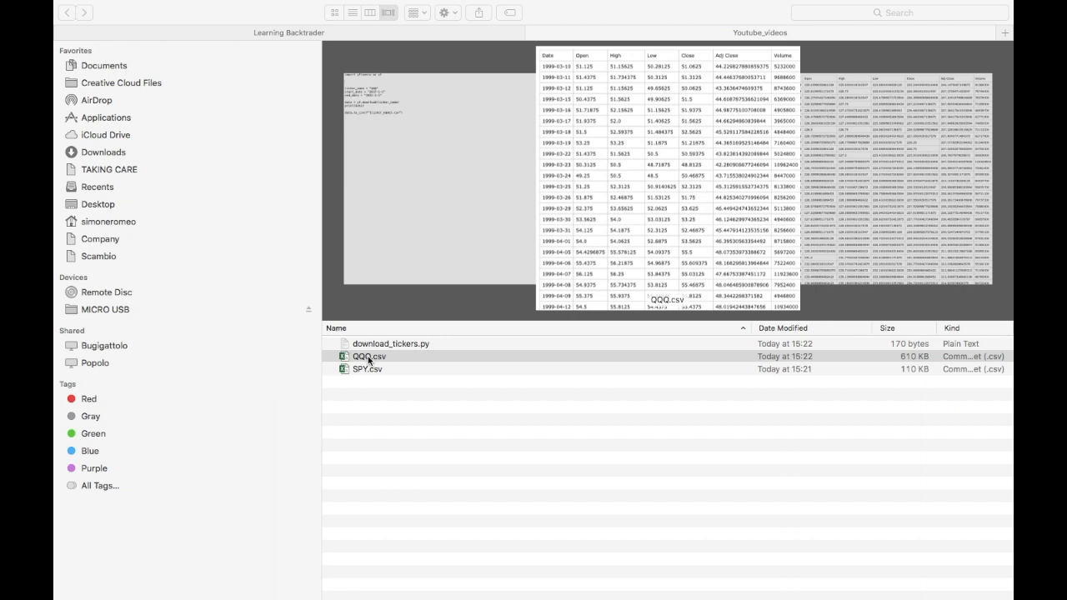
{"action": "double_click", "coordinate": [368, 357]}
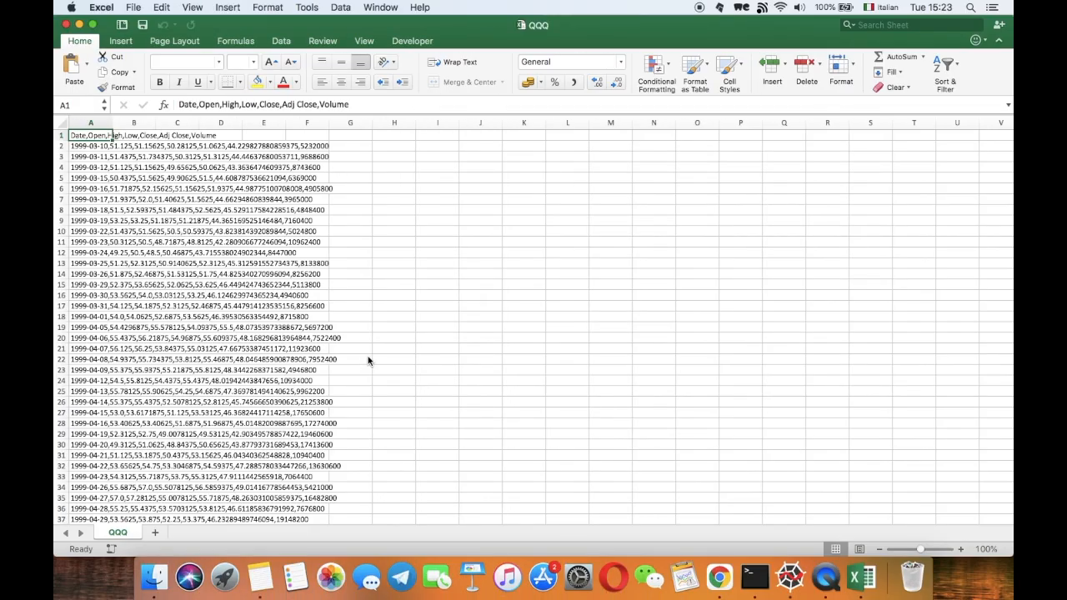
{"action": "scroll", "scroll_direction": "down", "scroll_amount": 3}
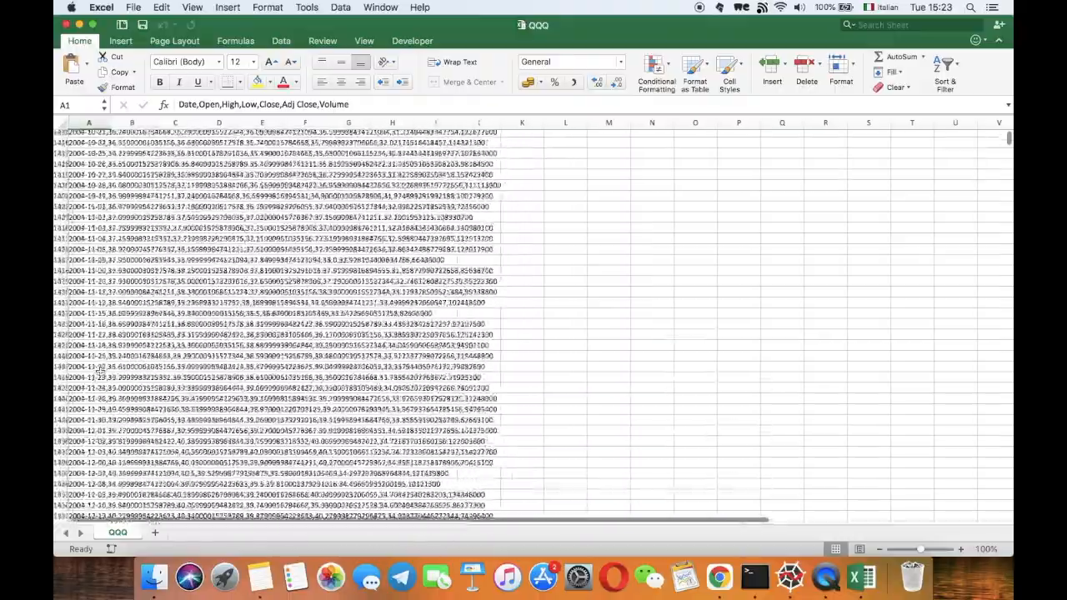